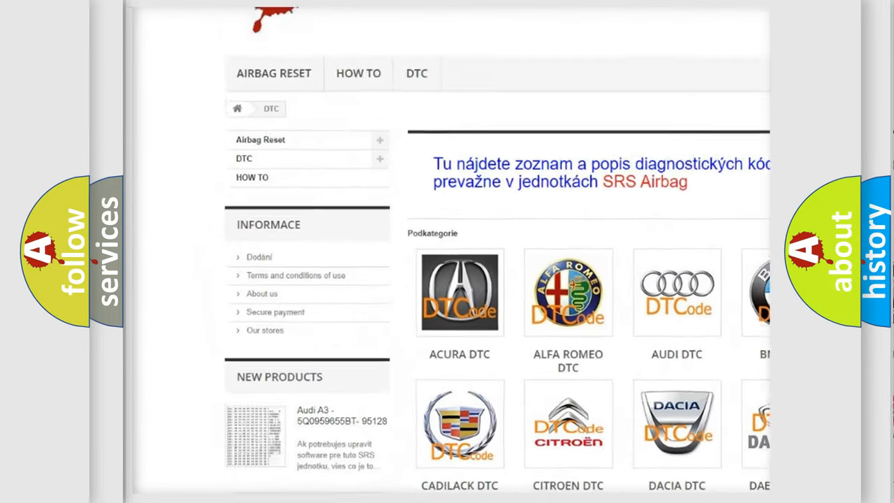
scroll(down, 3)
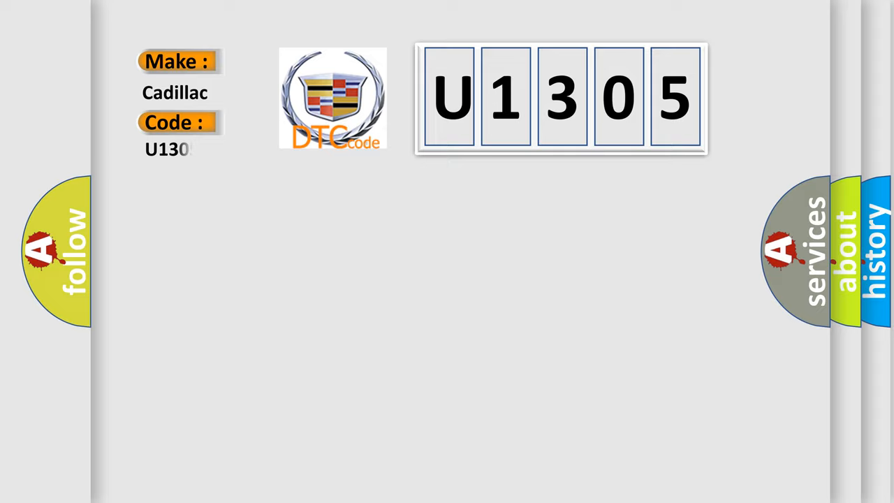
text(05)
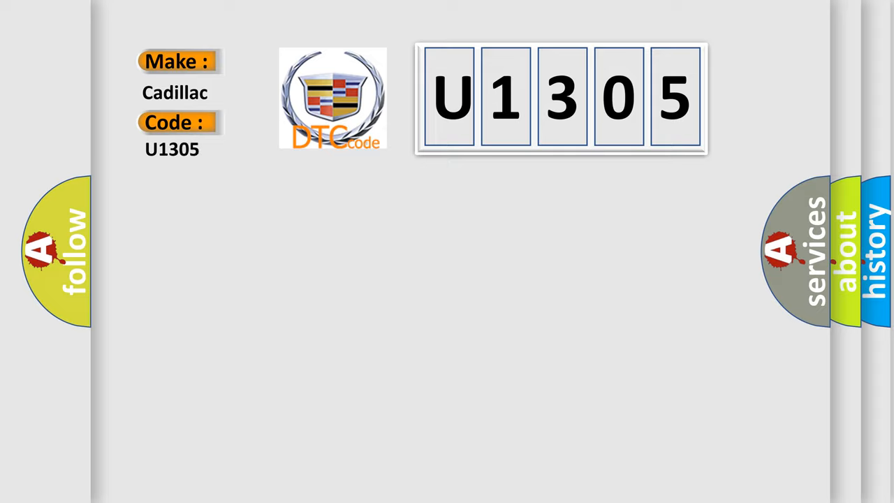